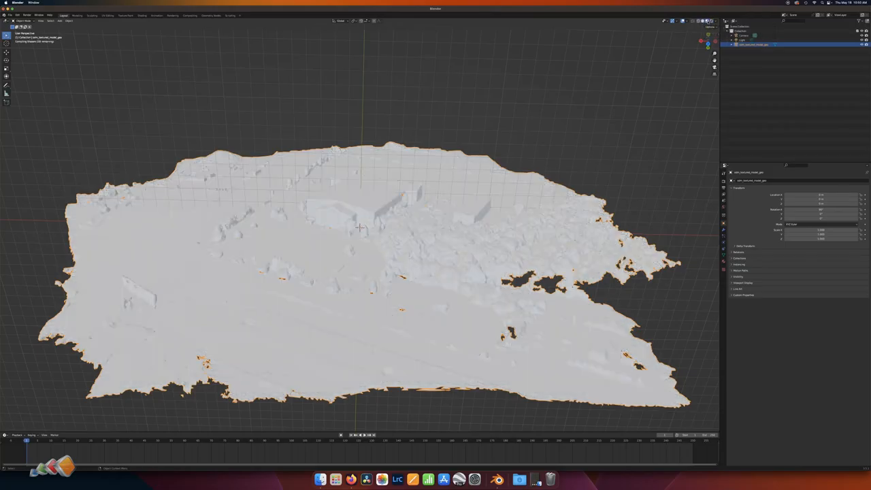
# - Switch the viewport to Material Preview so the terrain shows its photo texture
pyautogui.click(710, 20)
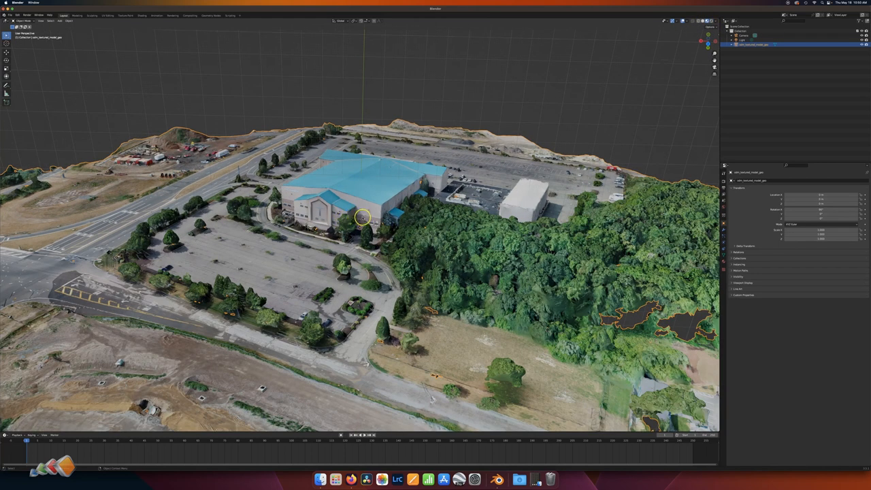
pyautogui.moveTo(362, 252)
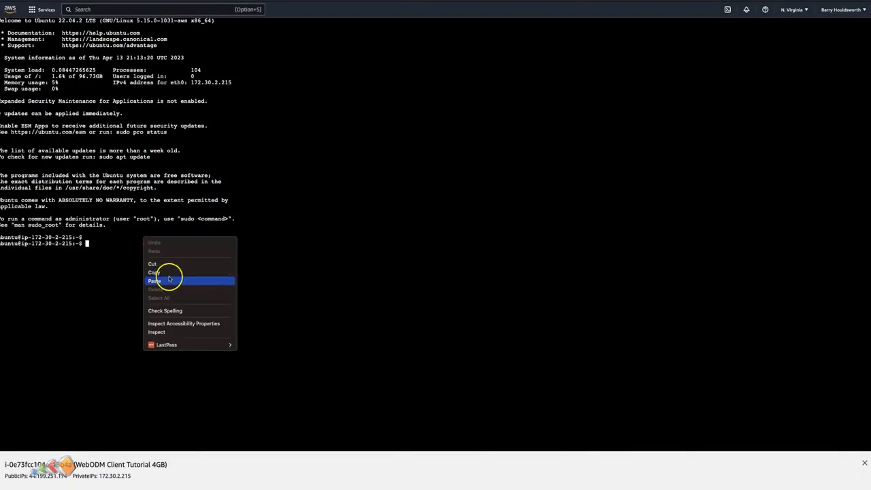
# - Paste and run 'sudo apt-get update' in the terminal, then scroll through the output
pyautogui.click(154, 281)
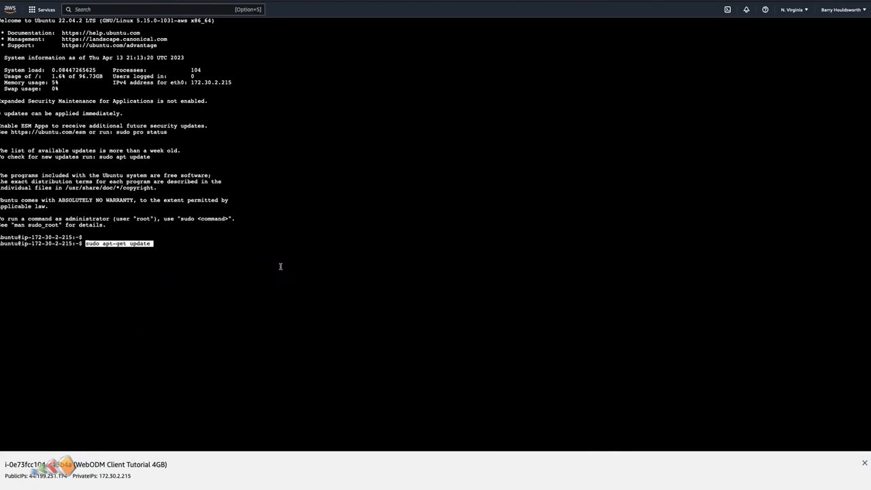
pyautogui.press('Return')
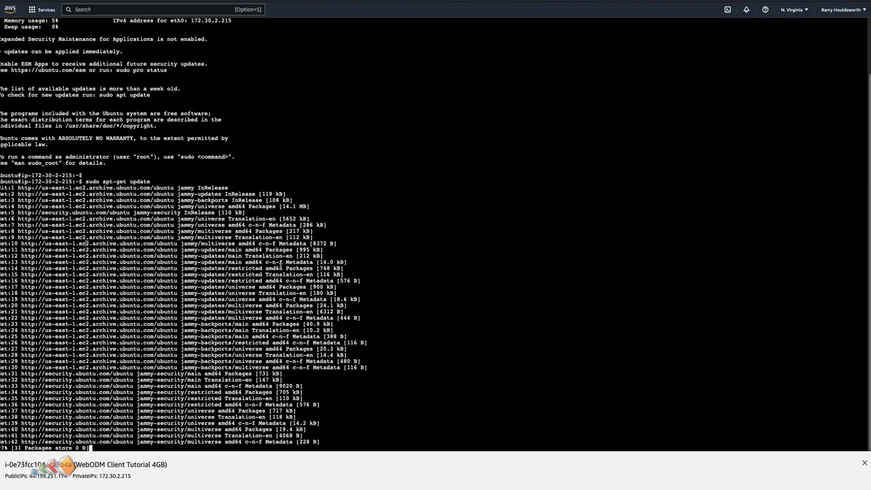
pyautogui.scroll(-3)
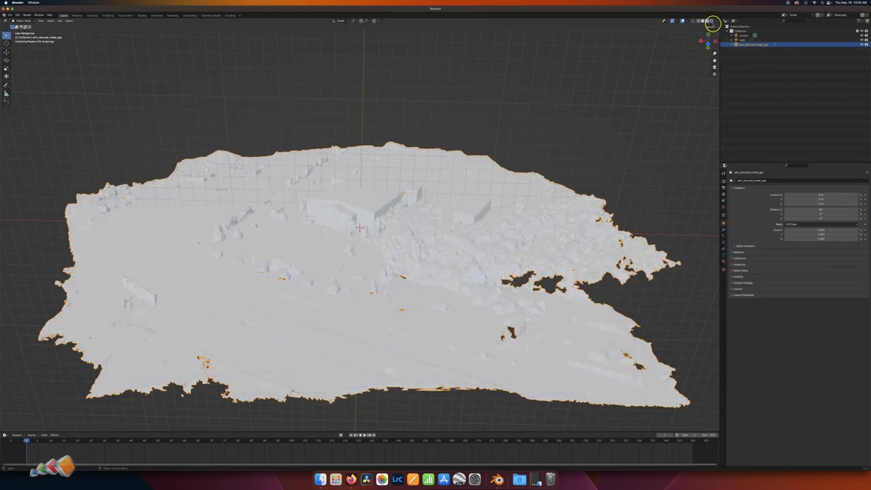
# - Download All Assets from the completed Express Script task
pyautogui.click(693, 21)
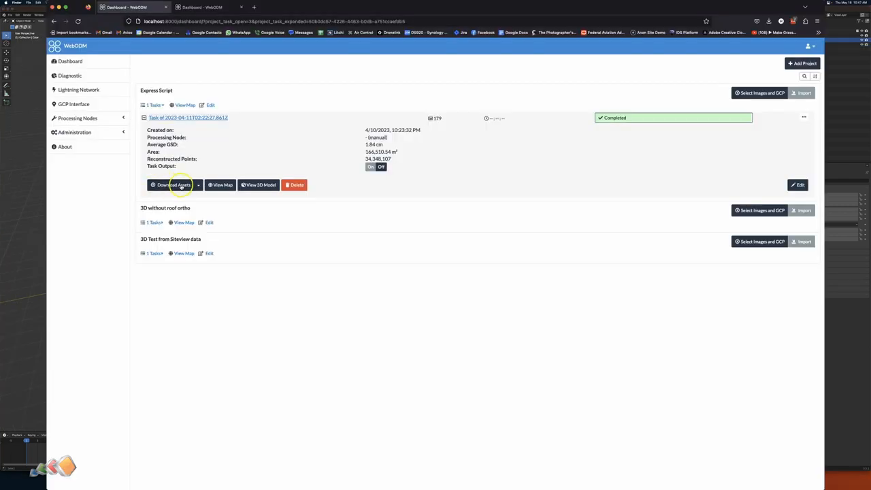
pyautogui.click(174, 185)
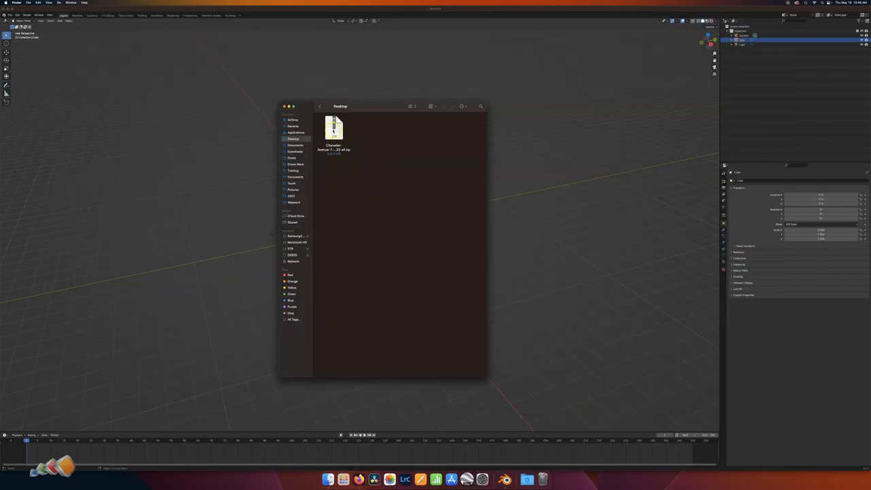
# - Unzip the Desktop archive and open its extracted folder and odm_texturing subfolder
pyautogui.click(334, 129)
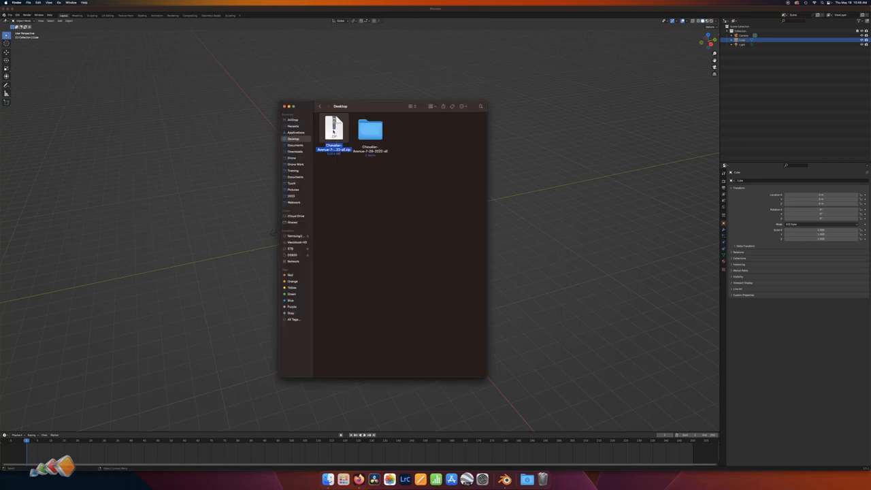
pyautogui.doubleClick(370, 130)
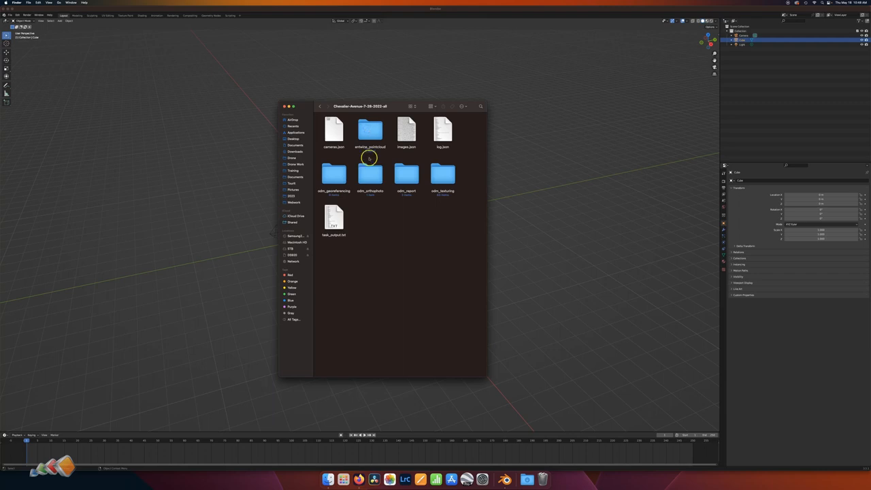
pyautogui.moveTo(375, 206)
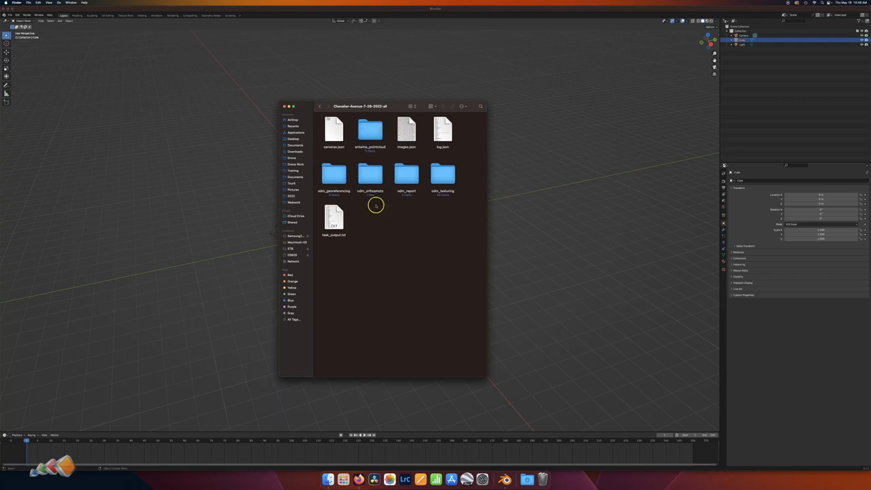
pyautogui.click(443, 176)
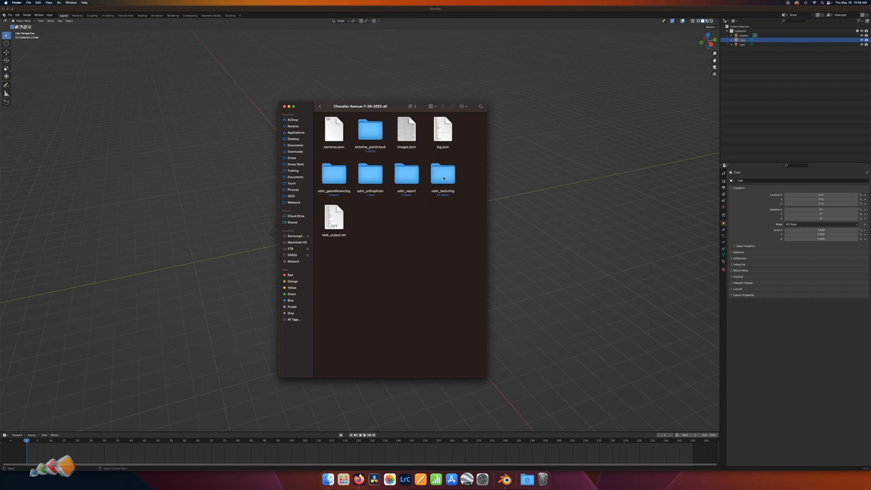
pyautogui.doubleClick(443, 174)
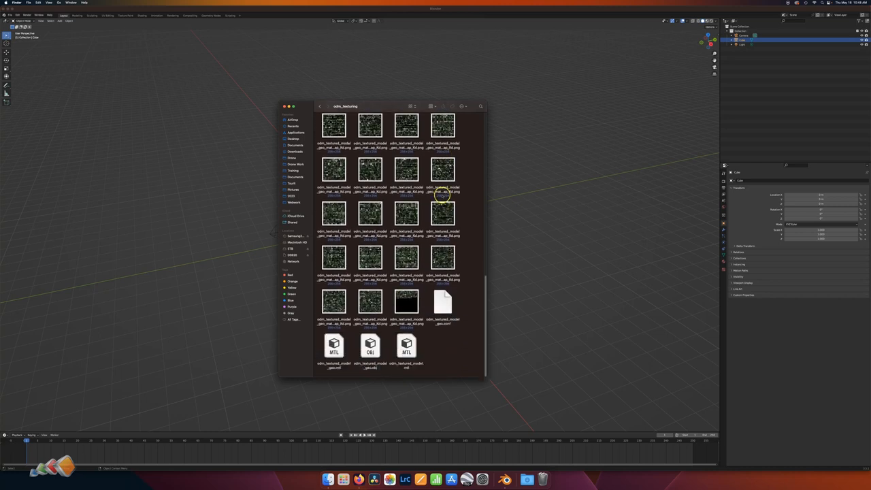
pyautogui.click(371, 346)
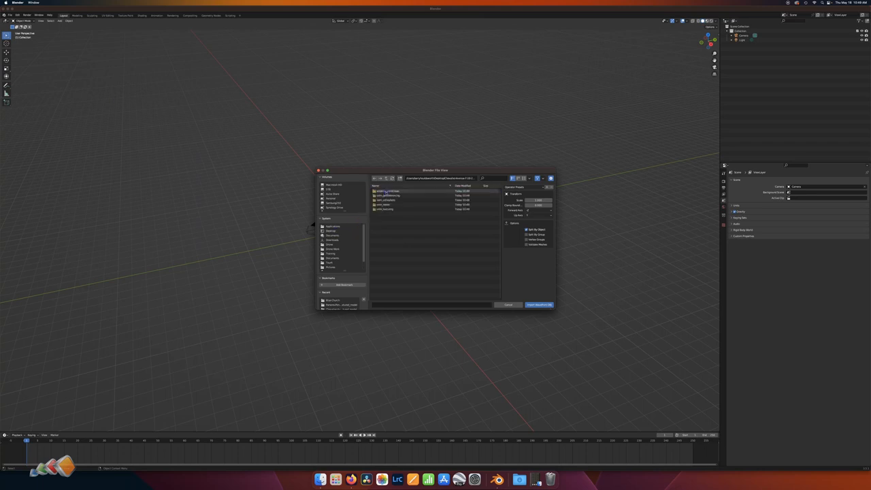
# - Open odm_texturing in the OBJ importer and select the textured model OBJ
pyautogui.click(388, 208)
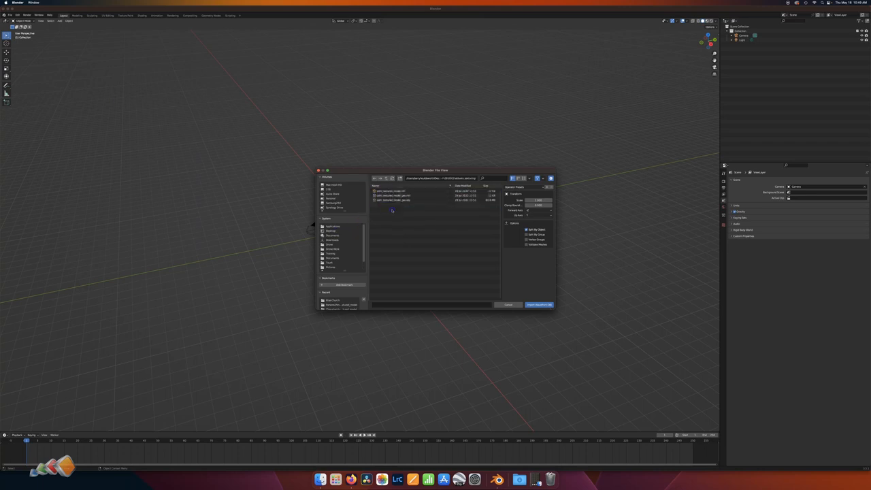
pyautogui.click(399, 201)
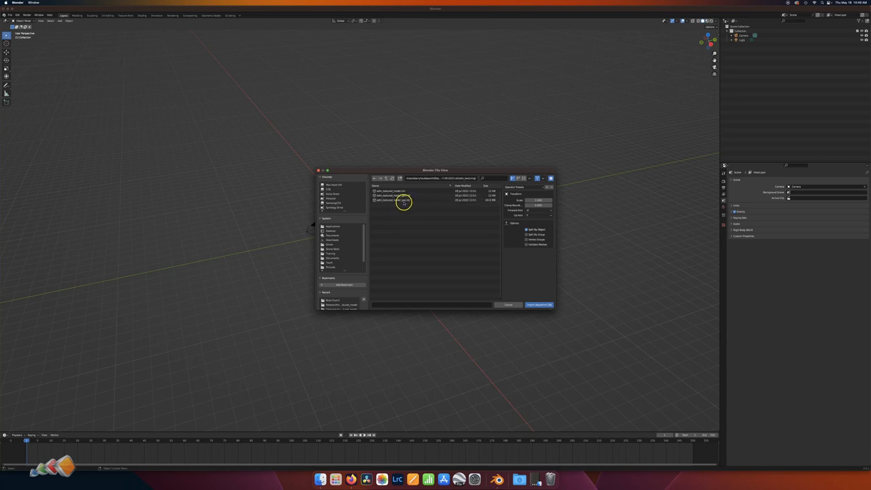
pyautogui.click(539, 305)
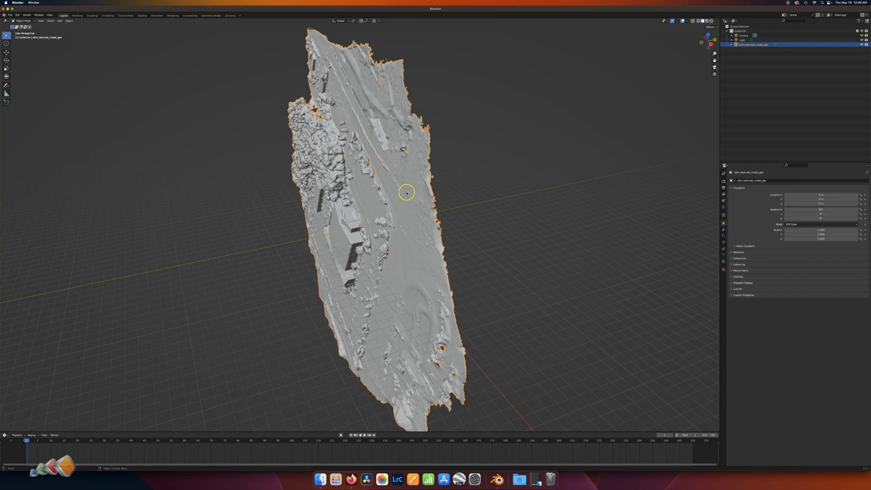
pyautogui.moveTo(708, 42)
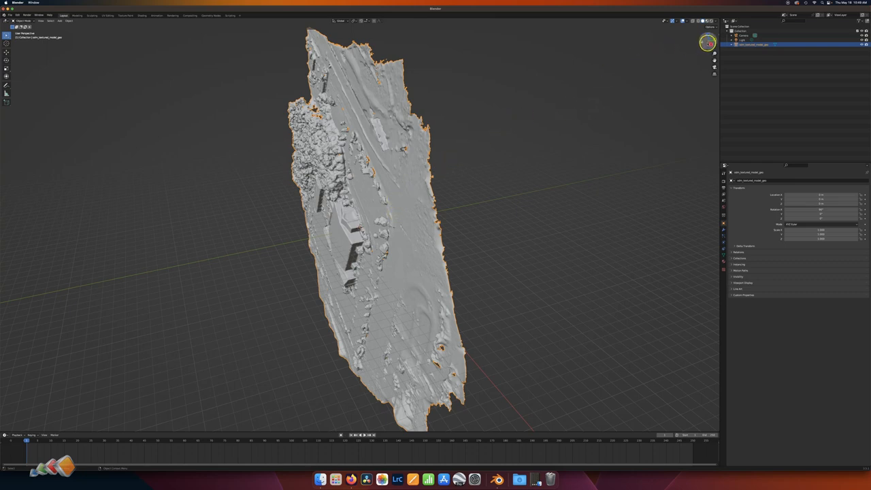
pyautogui.moveTo(712, 42)
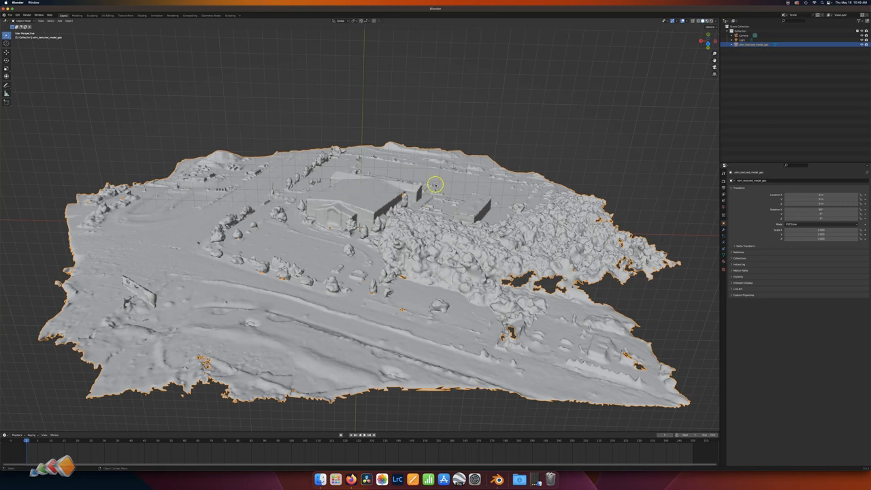
pyautogui.moveTo(704, 21)
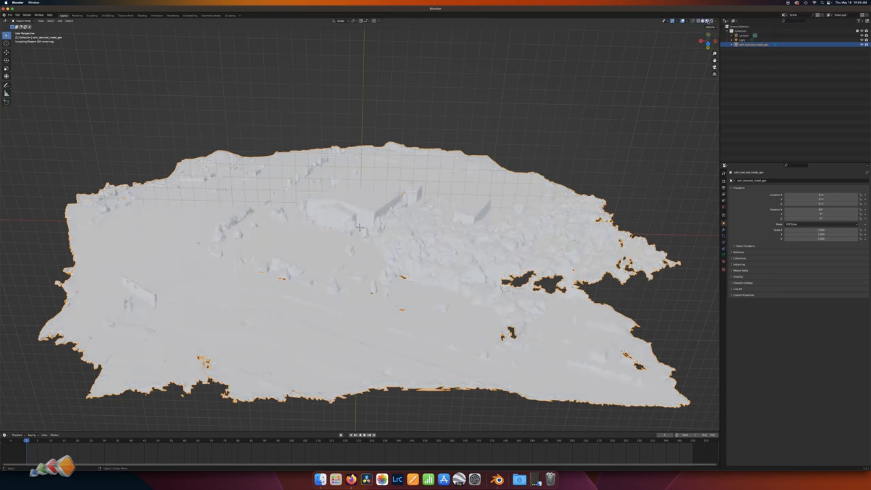
# - Switch the viewport to Material Preview to reveal the building, parking lot and trees
pyautogui.click(710, 21)
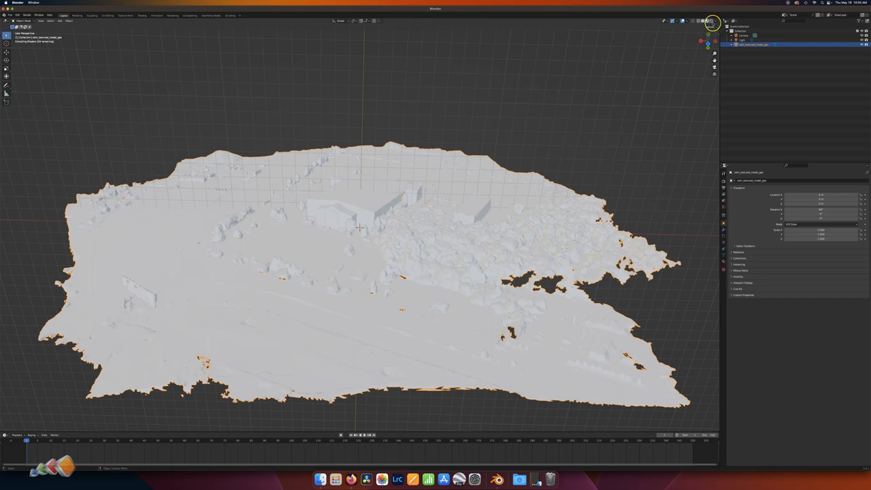
pyautogui.click(708, 20)
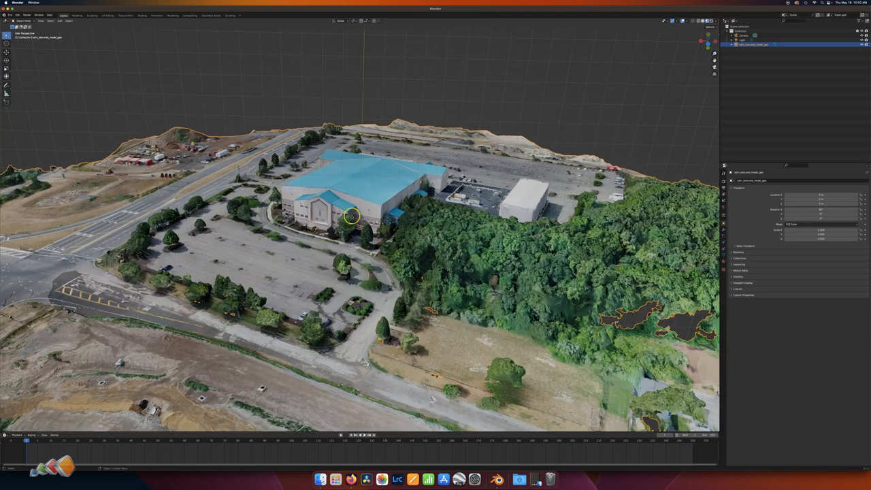
pyautogui.moveTo(343, 248)
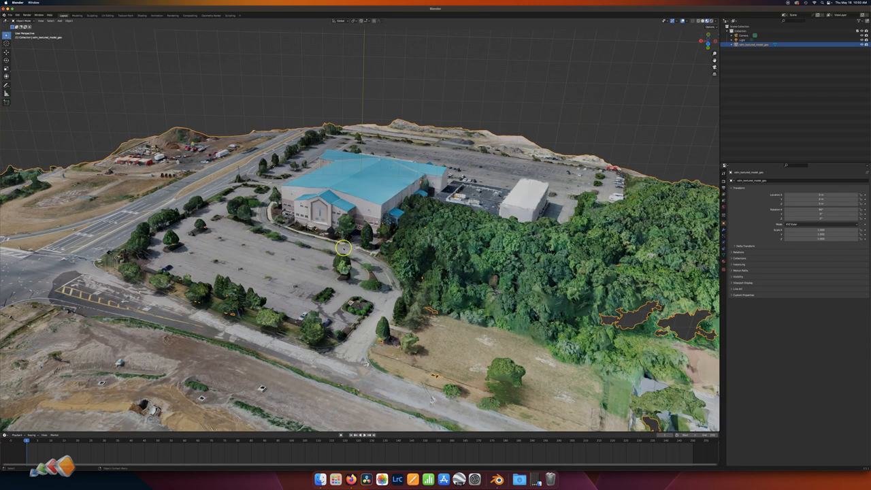
pyautogui.moveTo(358, 252)
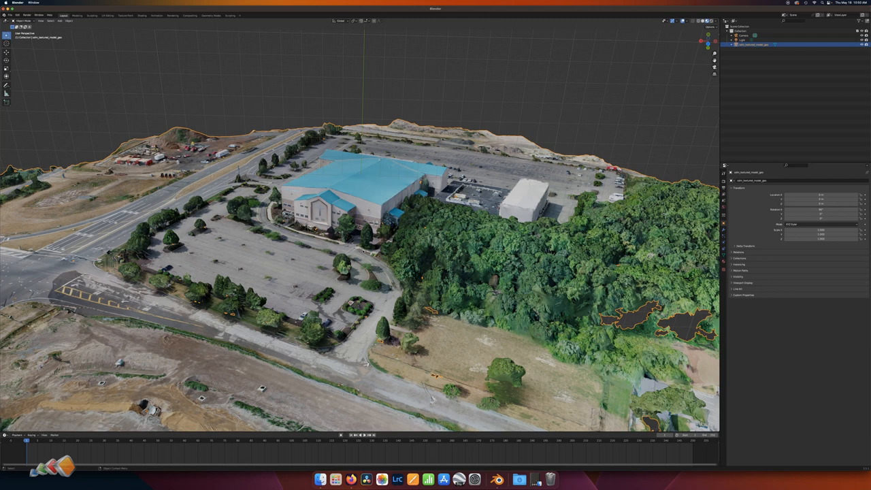
pyautogui.moveTo(556, 111)
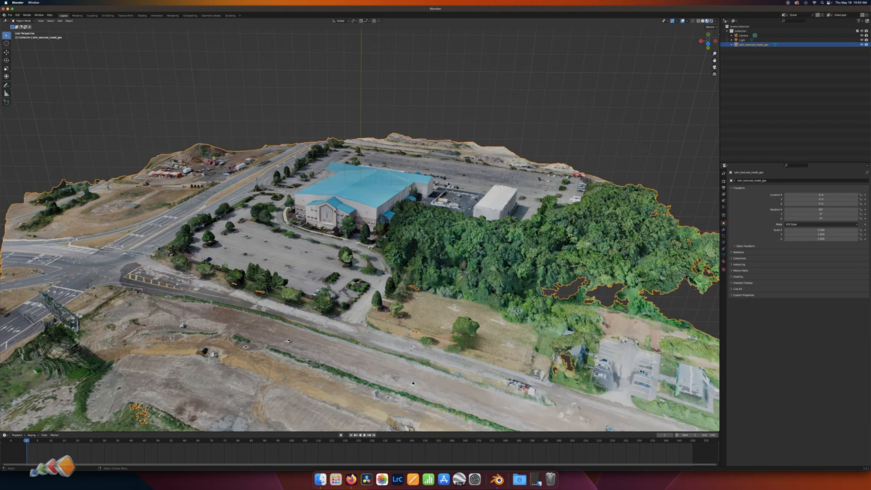
pyautogui.moveTo(25, 347)
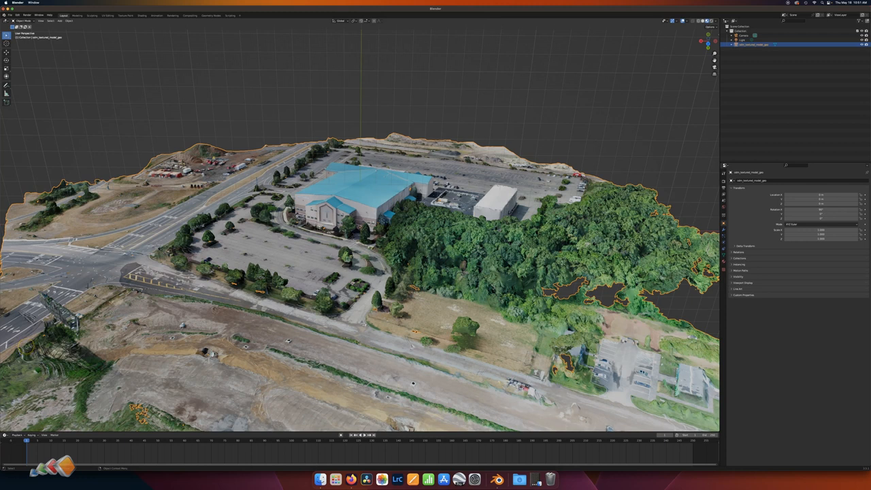
pyautogui.moveTo(19, 366)
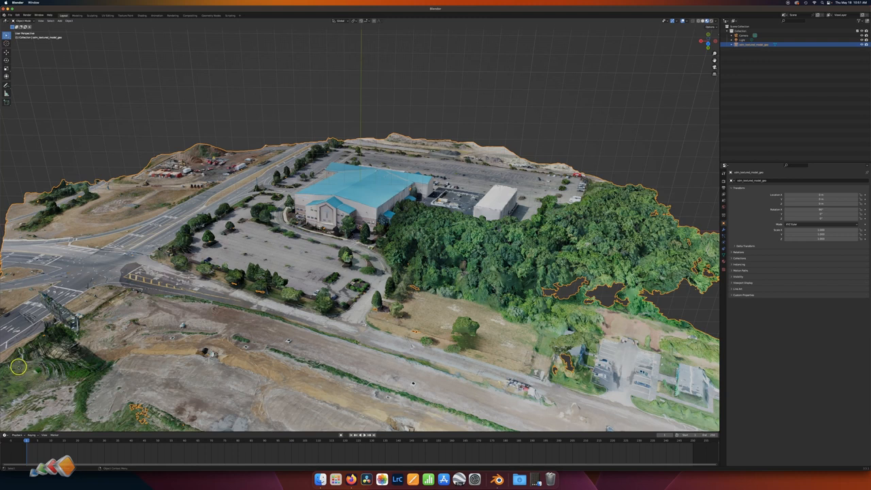